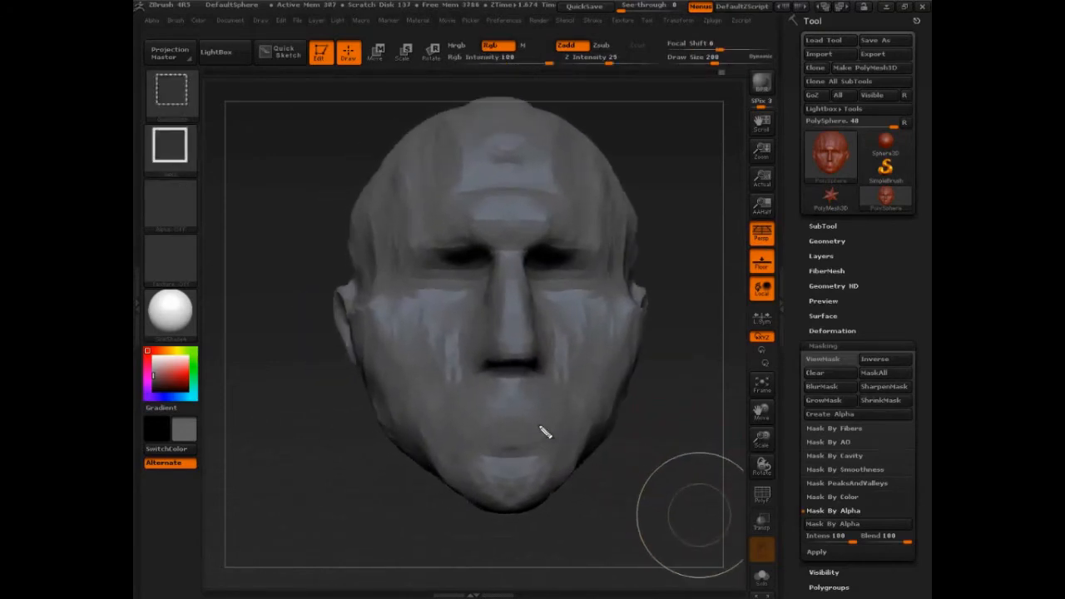
Step: Turn the head to profile and smooth the mouth area with Smooth brush strokes
left_click_drag(441, 426, 566, 420)
type("22")
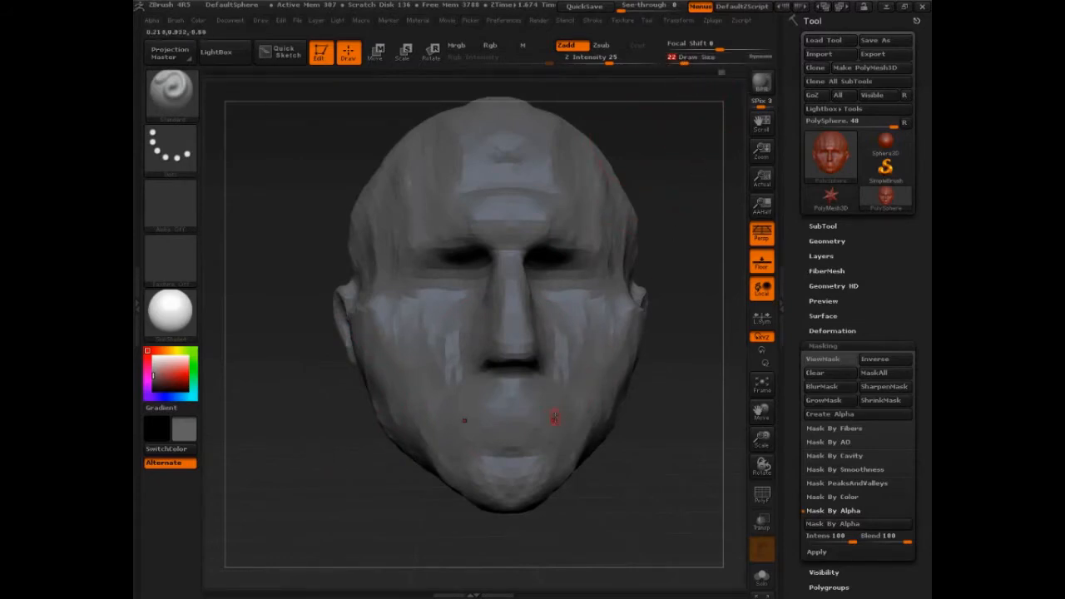
left_click(566, 45)
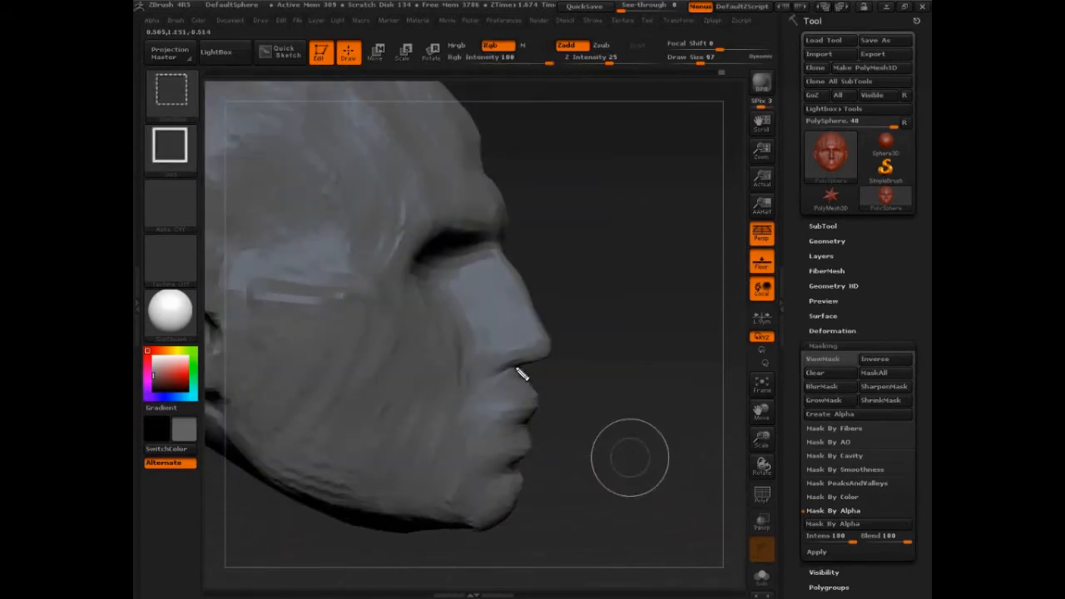
left_click_drag(520, 370, 528, 441)
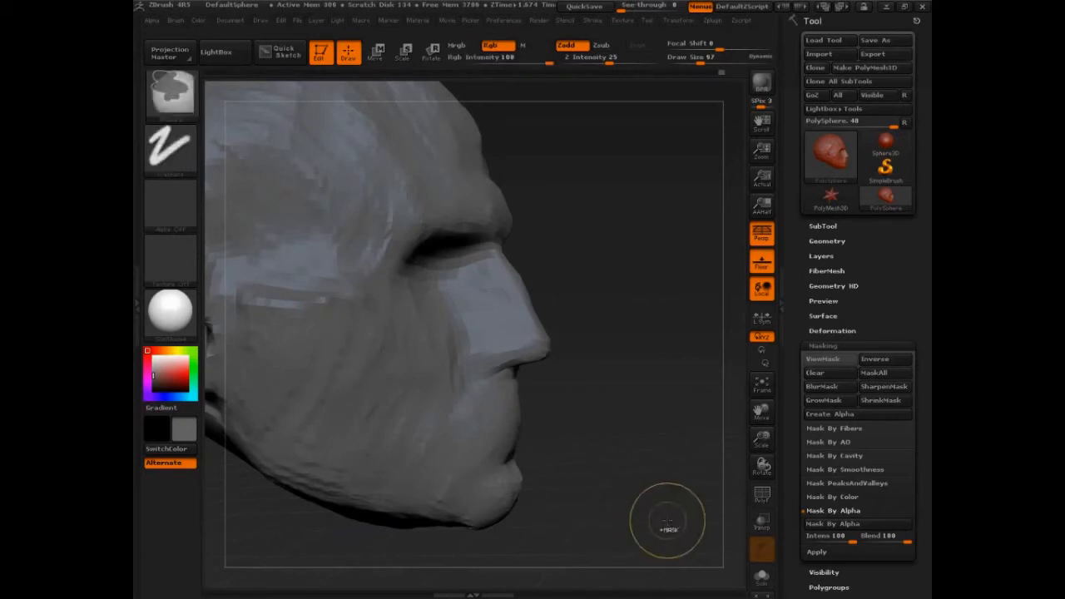
left_click_drag(514, 370, 523, 445)
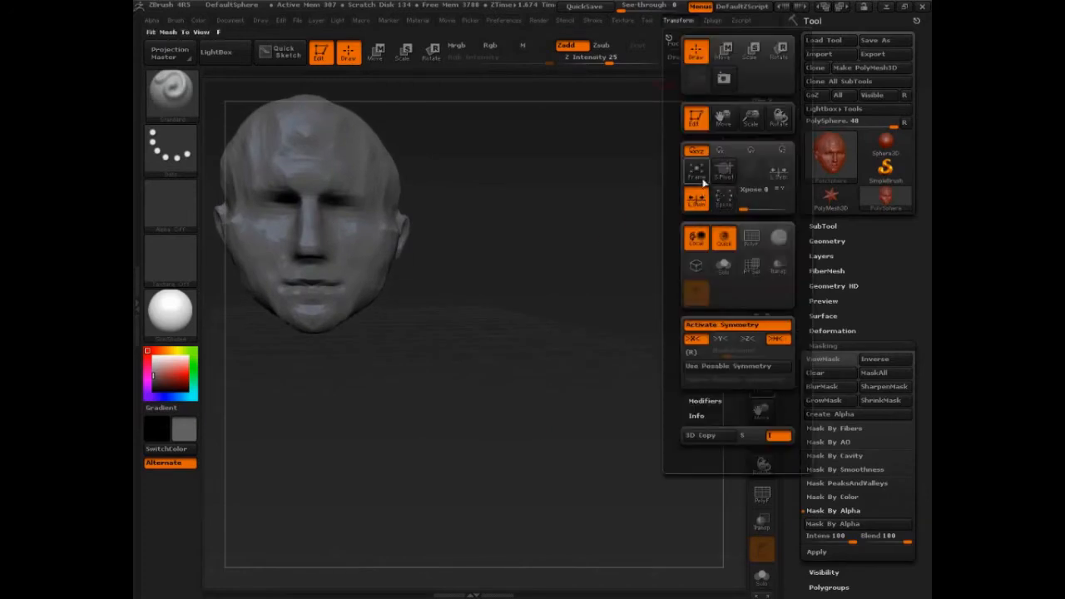
mouse_move(724, 77)
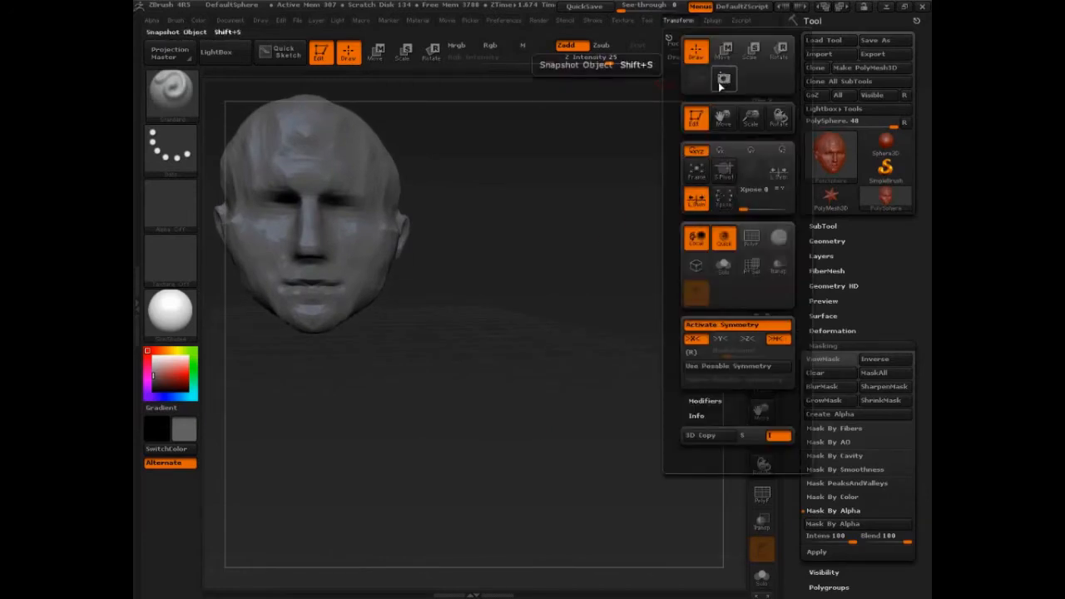
Step: Snapshot the head to keep a reference copy on the canvas
left_click(724, 77)
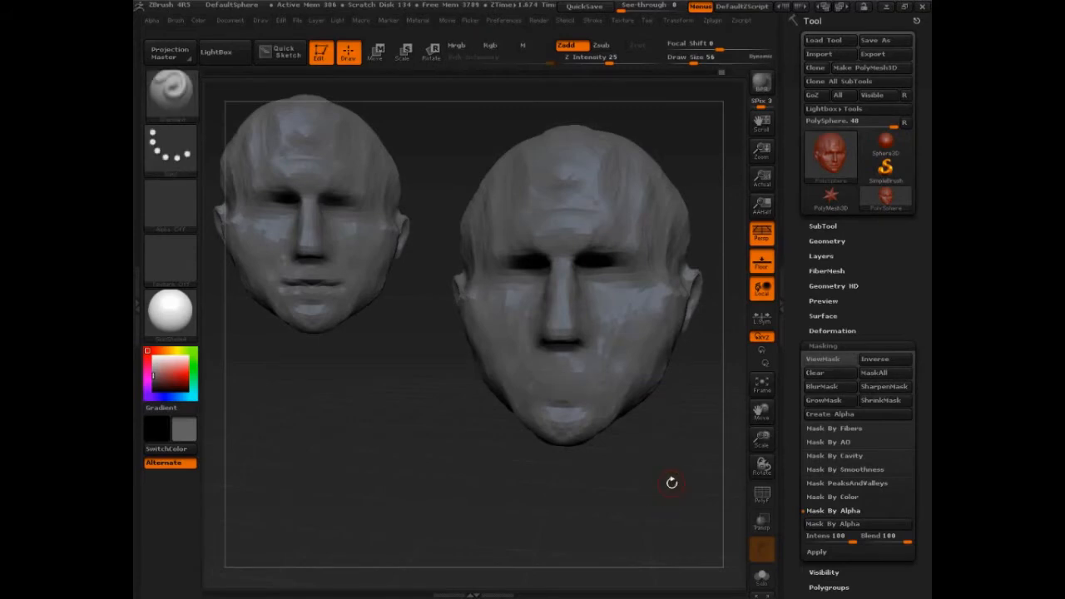
Step: Filter the brush palette to S brushes and pick Slash3
left_click(171, 96)
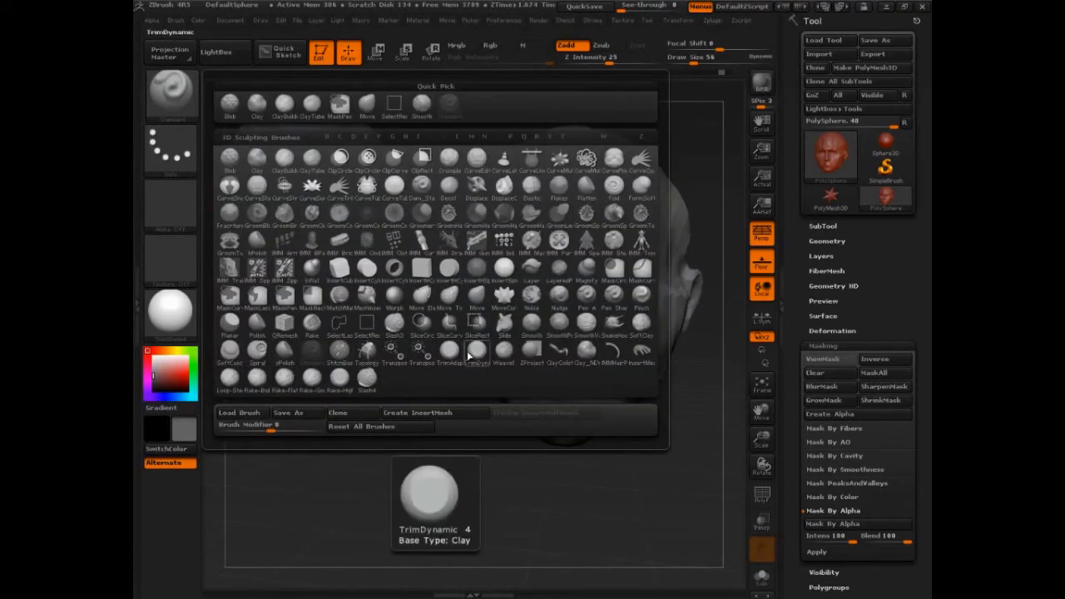
left_click(394, 325)
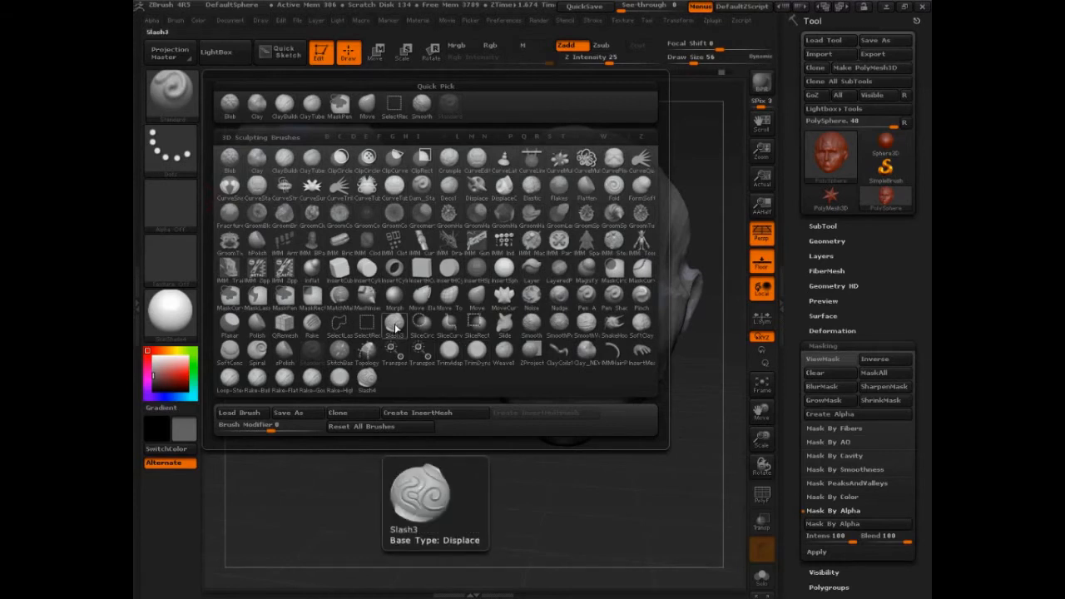
mouse_move(393, 327)
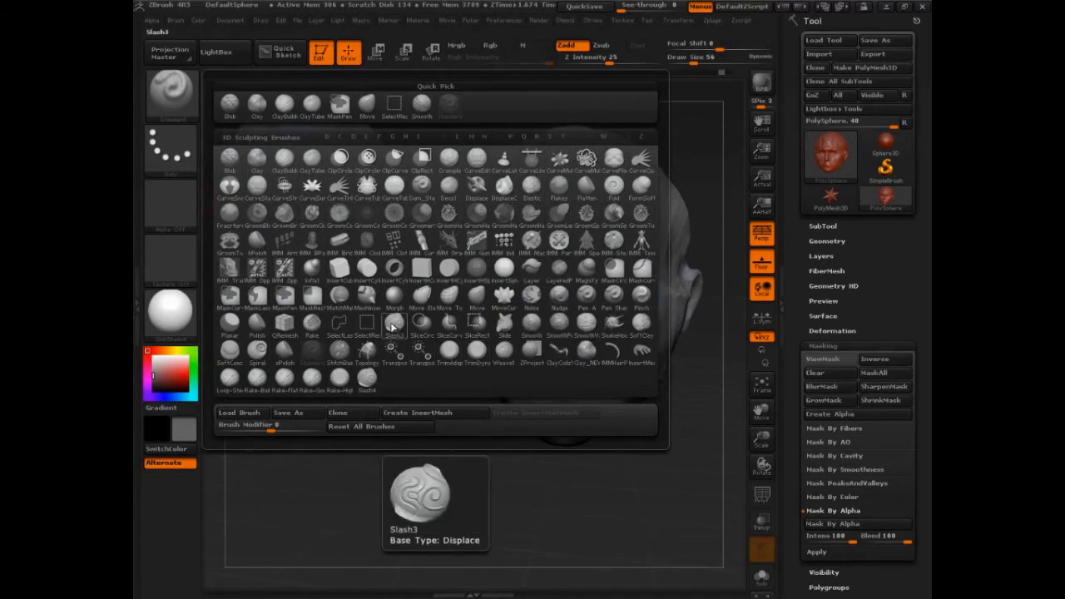
left_click(393, 329)
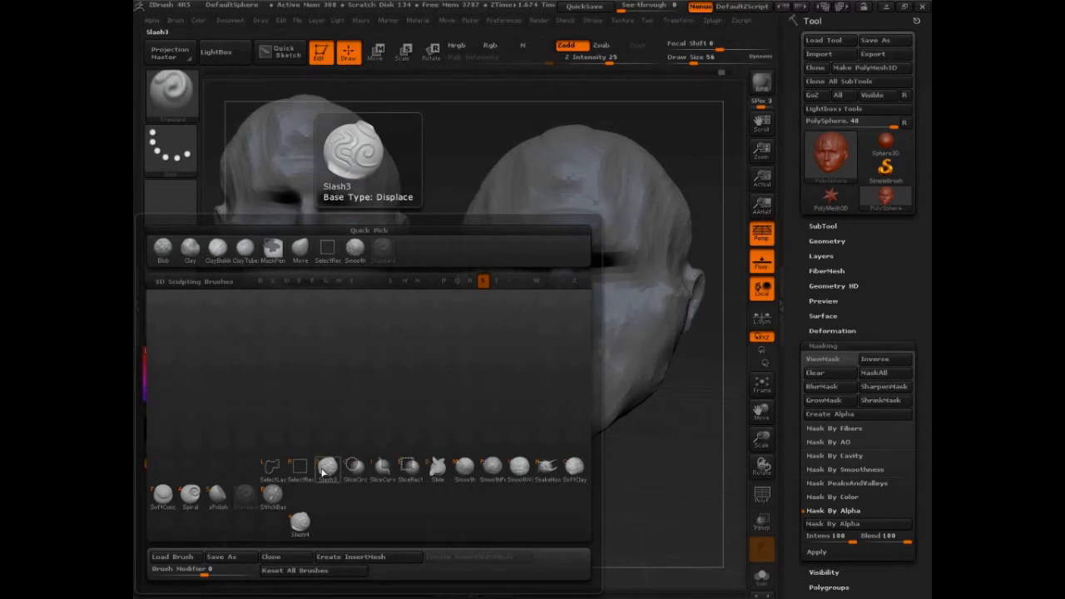
left_click(327, 466)
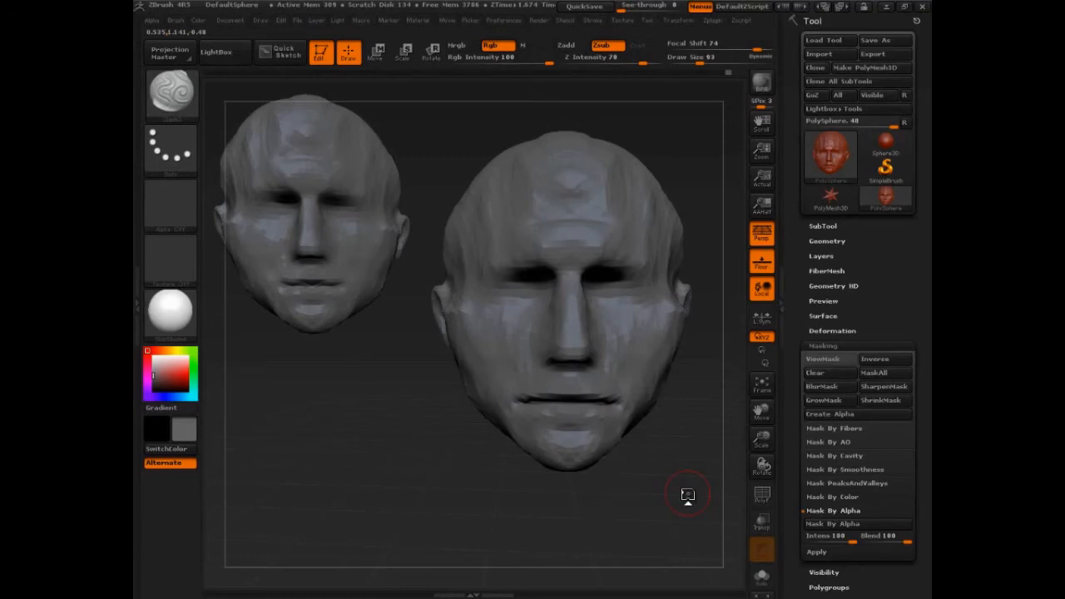
Step: Stroke Slash3 horizontally across the mouth to carve the lip line
left_click_drag(687, 494, 656, 495)
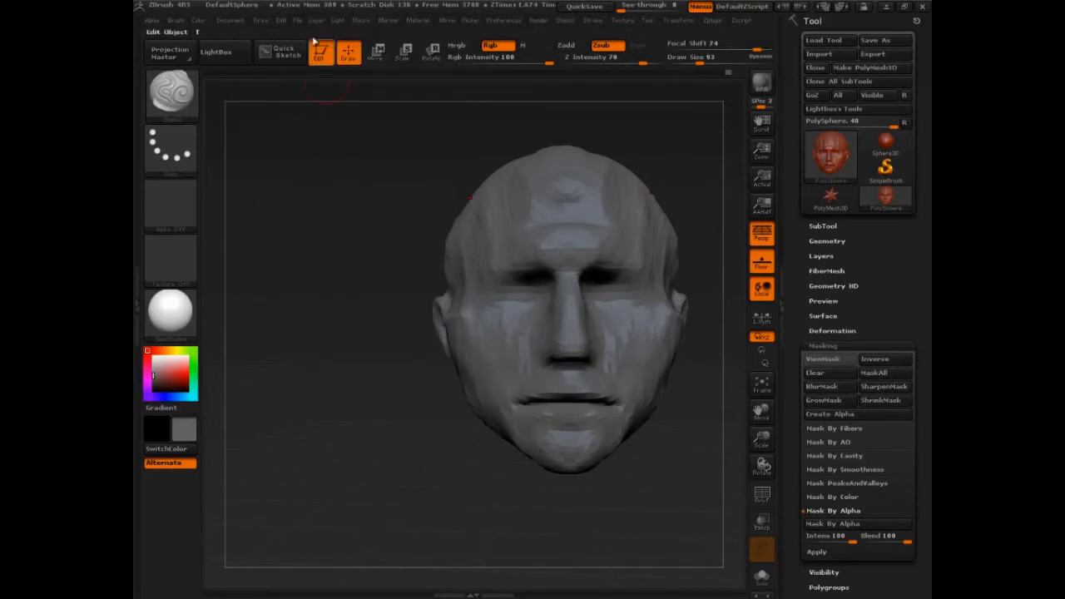
Step: Clear the snapshot, view the lips in profile, and extend the lip line around the corner
left_click(316, 20)
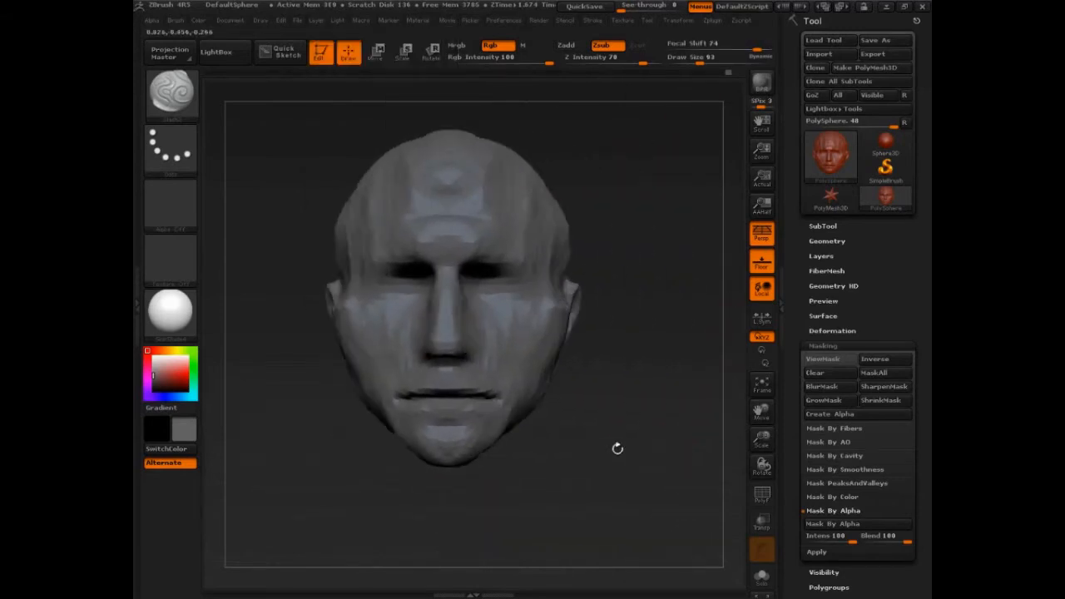
left_click_drag(618, 448, 613, 488)
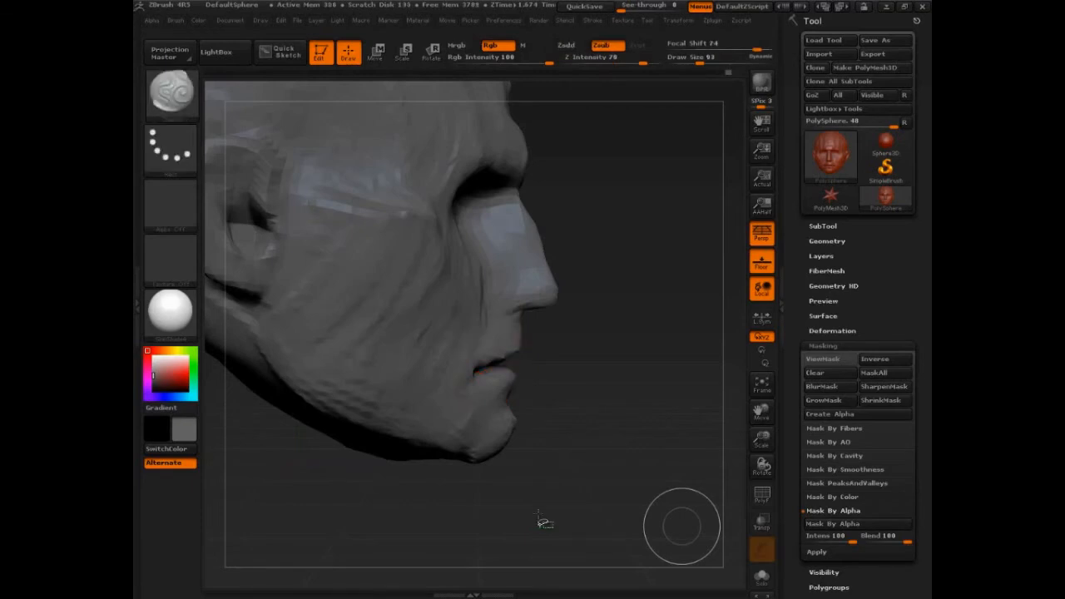
left_click_drag(545, 520, 699, 507)
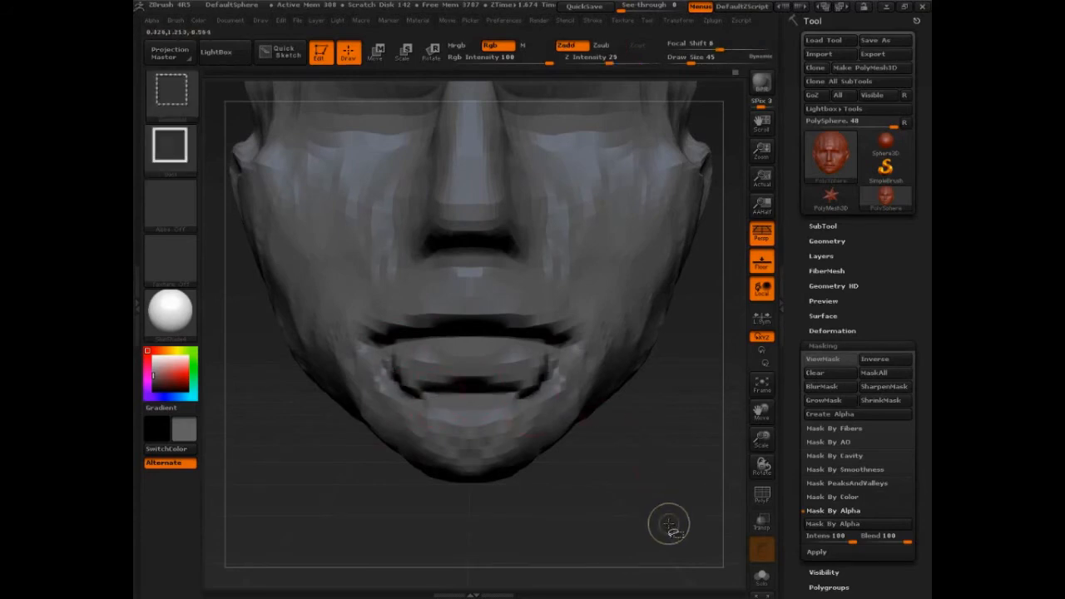
Step: Trace a lasso mask around the lower lip
left_click_drag(378, 343, 556, 341)
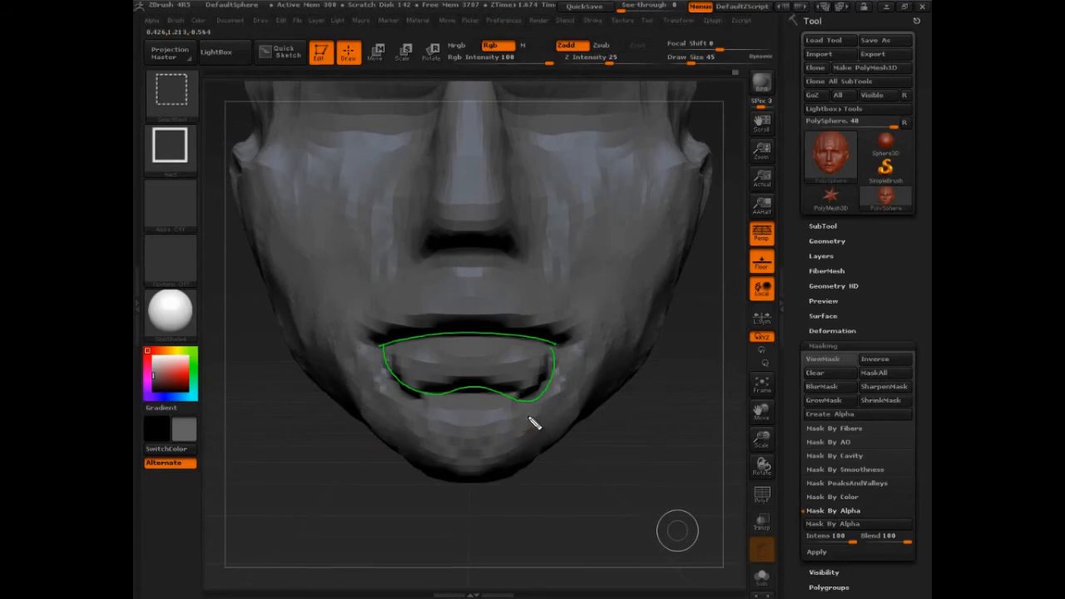
mouse_move(412, 378)
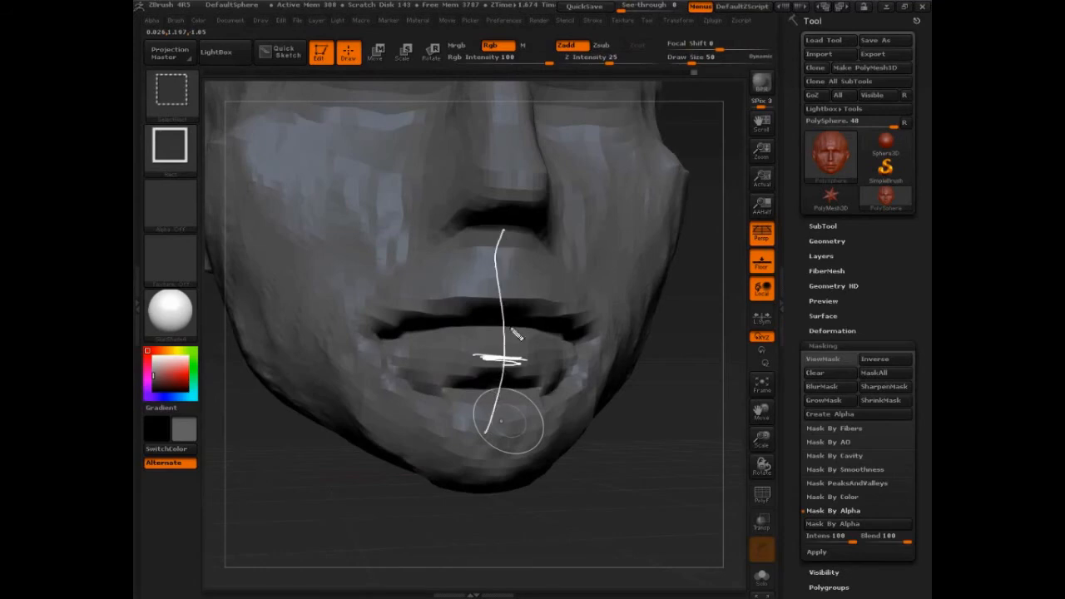
Step: Rotate the head to view the lips from the side
left_click_drag(511, 336, 495, 504)
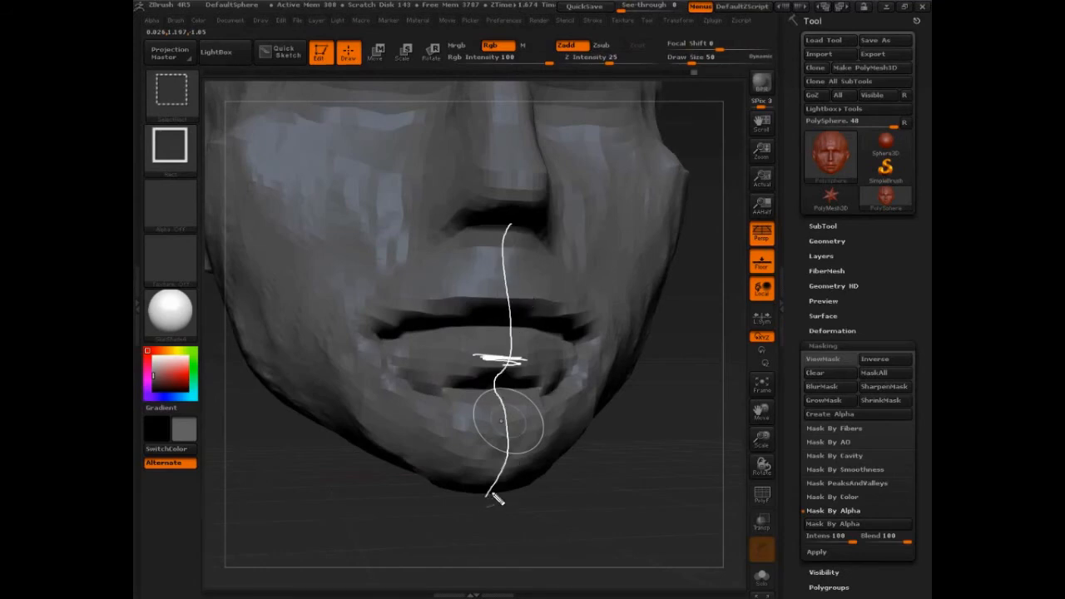
left_click_drag(499, 332, 582, 406)
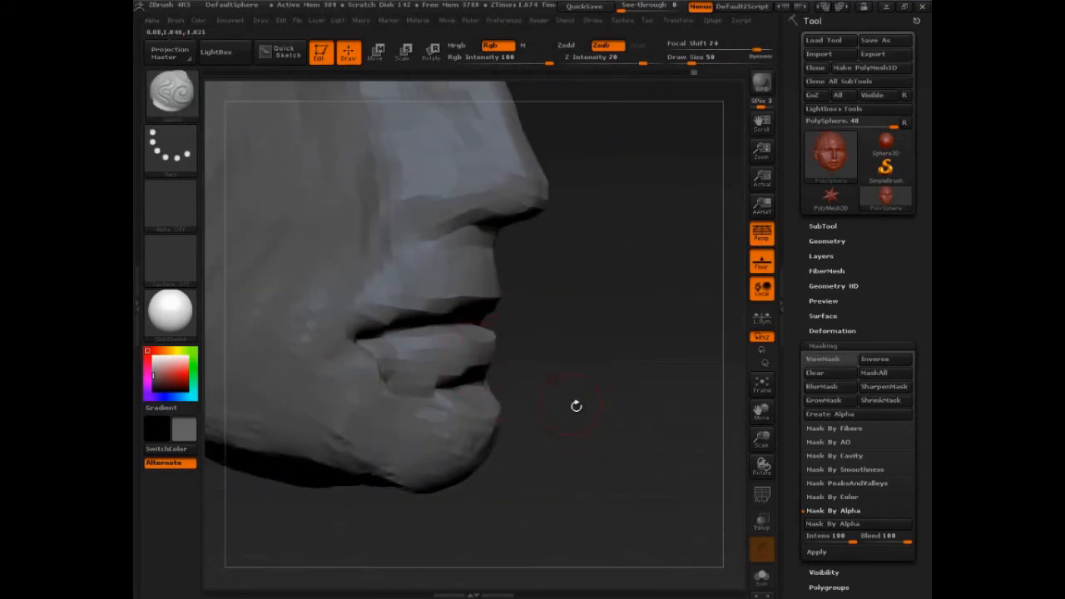
left_click_drag(576, 406, 494, 356)
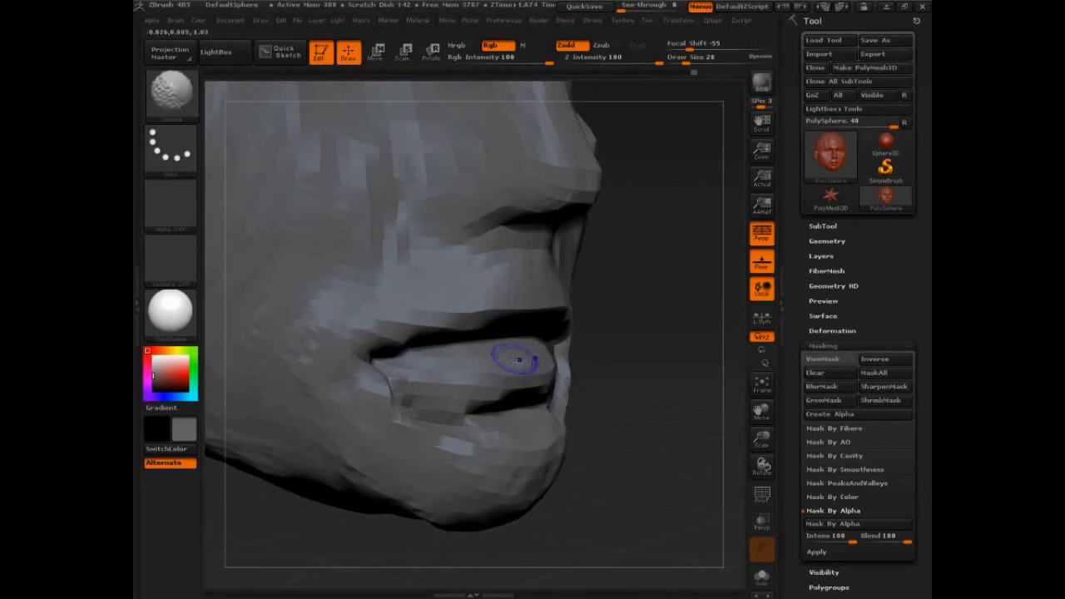
mouse_move(458, 358)
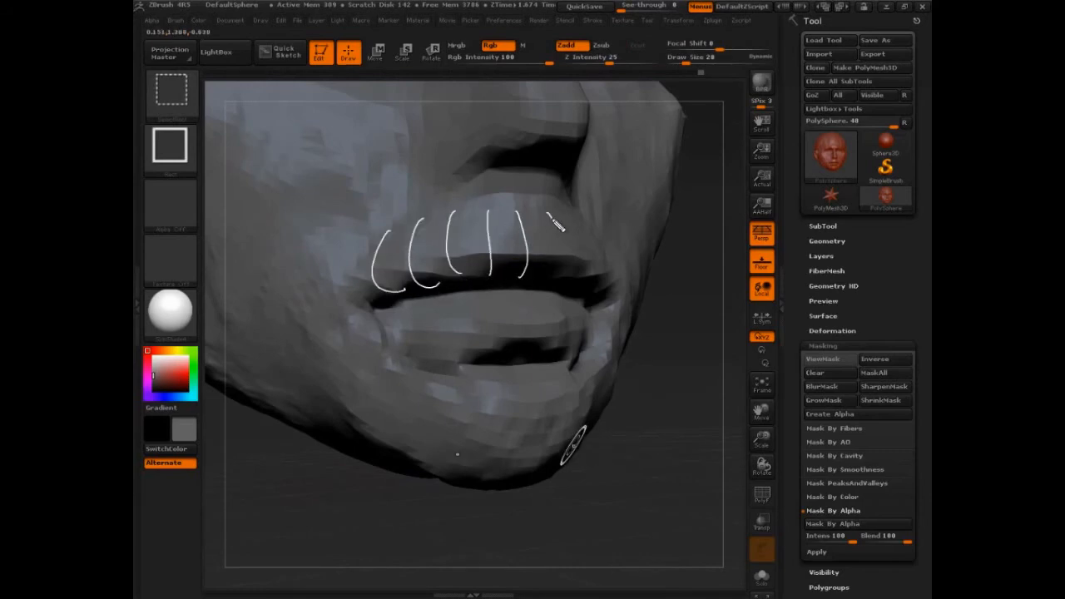
left_click_drag(549, 229, 582, 358)
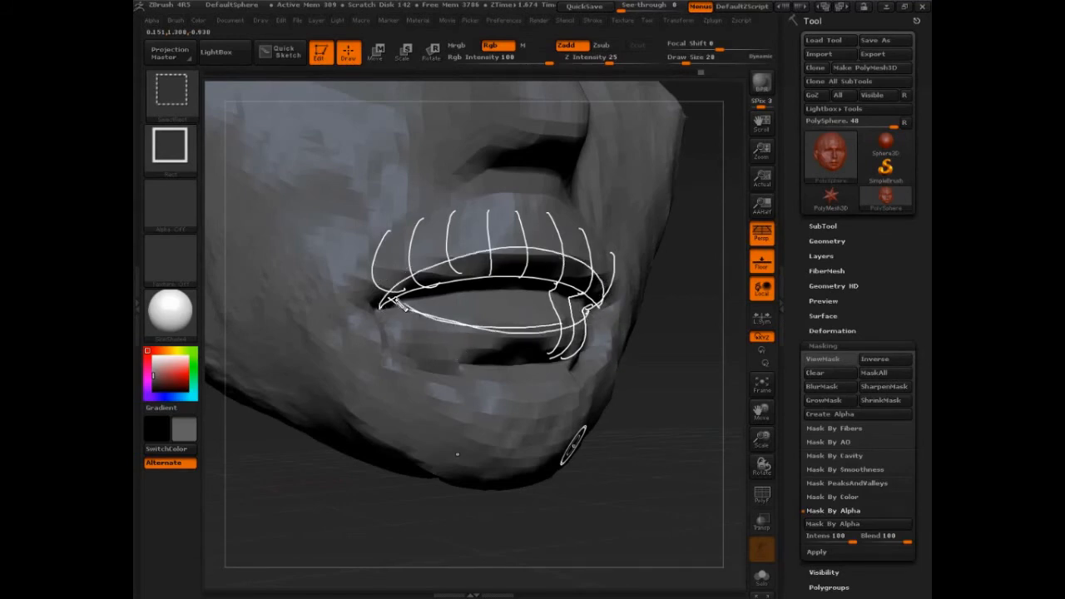
left_click_drag(429, 316, 520, 362)
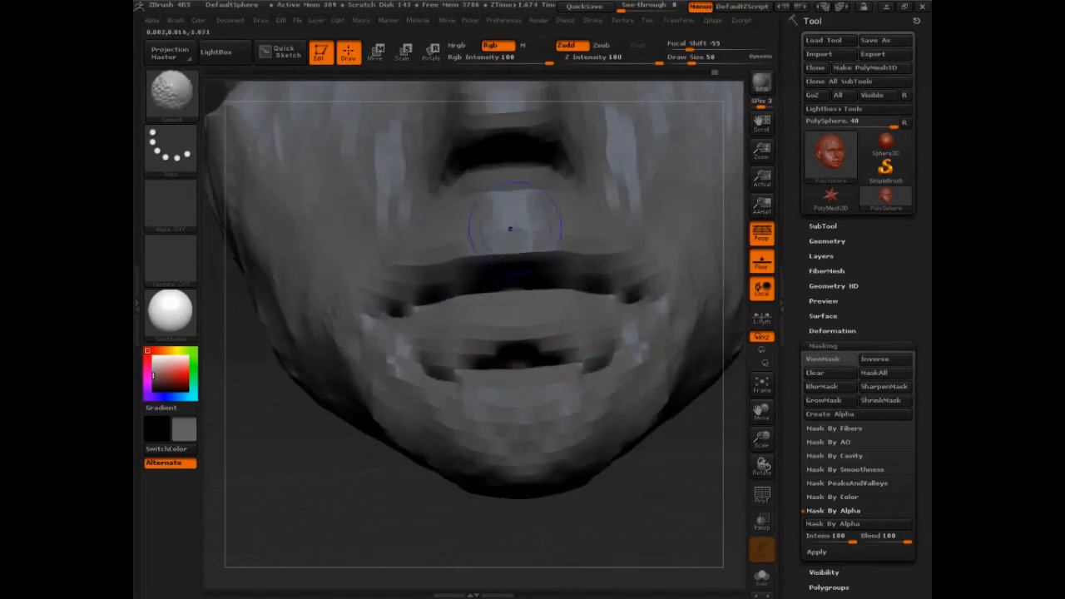
mouse_move(386, 340)
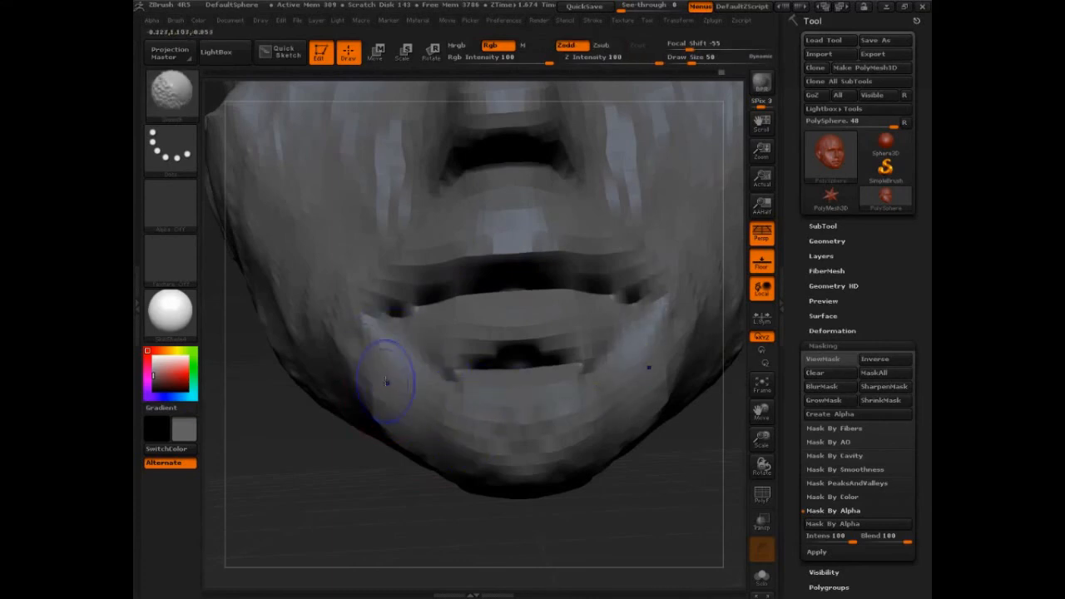
Step: Soften the lower lip and chin with a Shift Smooth stroke
left_click_drag(387, 381, 362, 387)
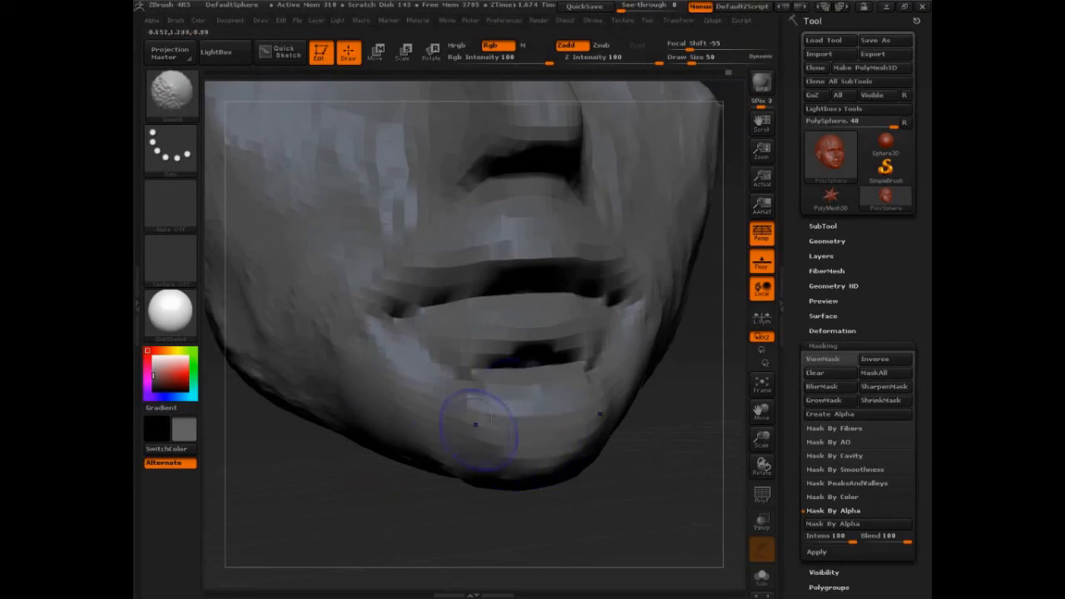
mouse_move(354, 316)
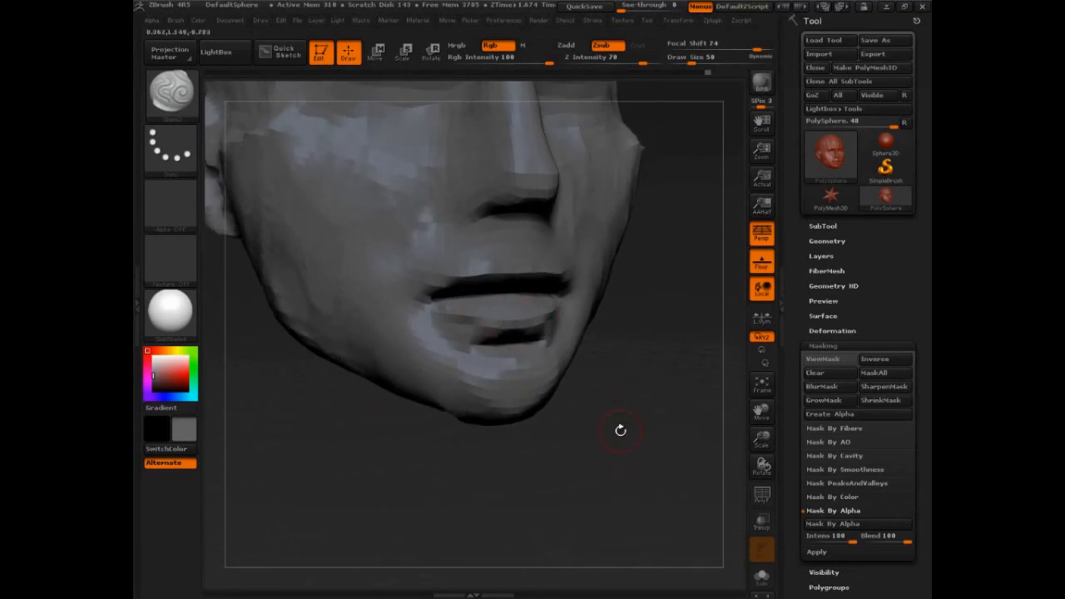
mouse_move(620, 433)
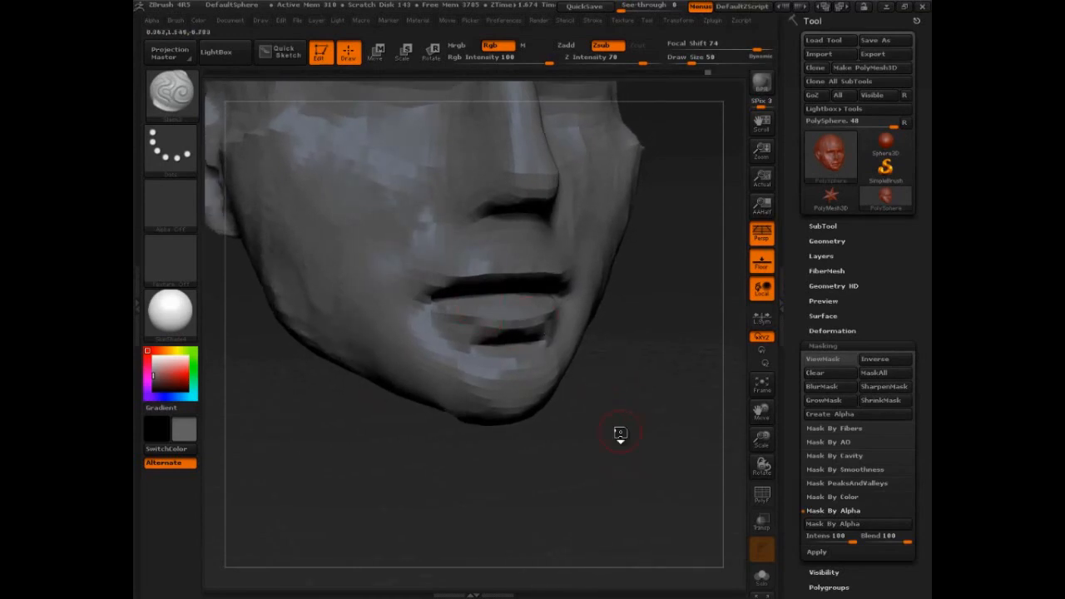